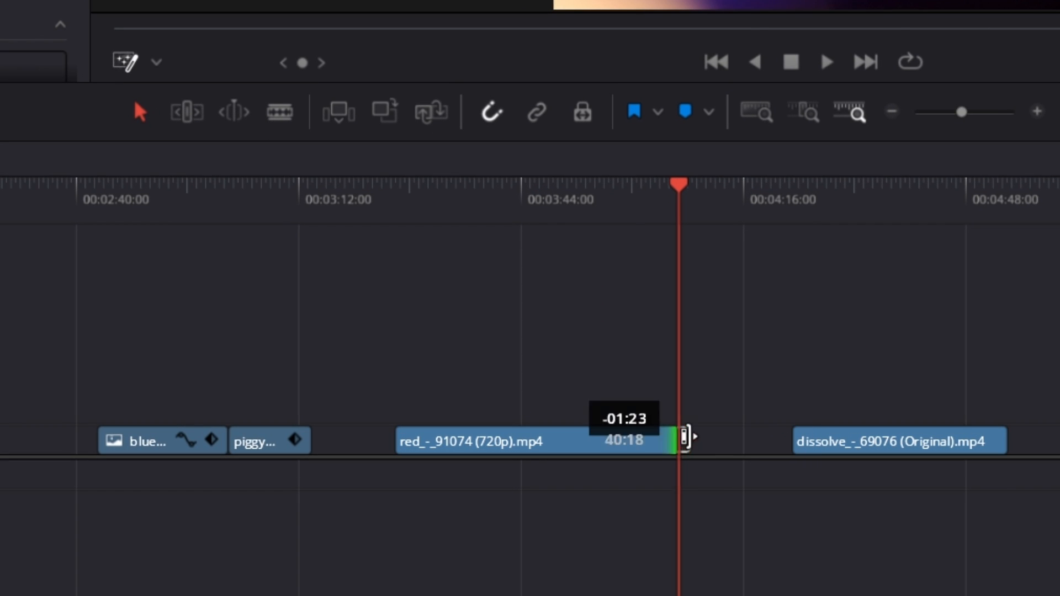
# Step: Extend the red clip to the playhead and butt the dissolve clip against it
pyautogui.moveTo(683, 436); pyautogui.dragTo(686, 440)
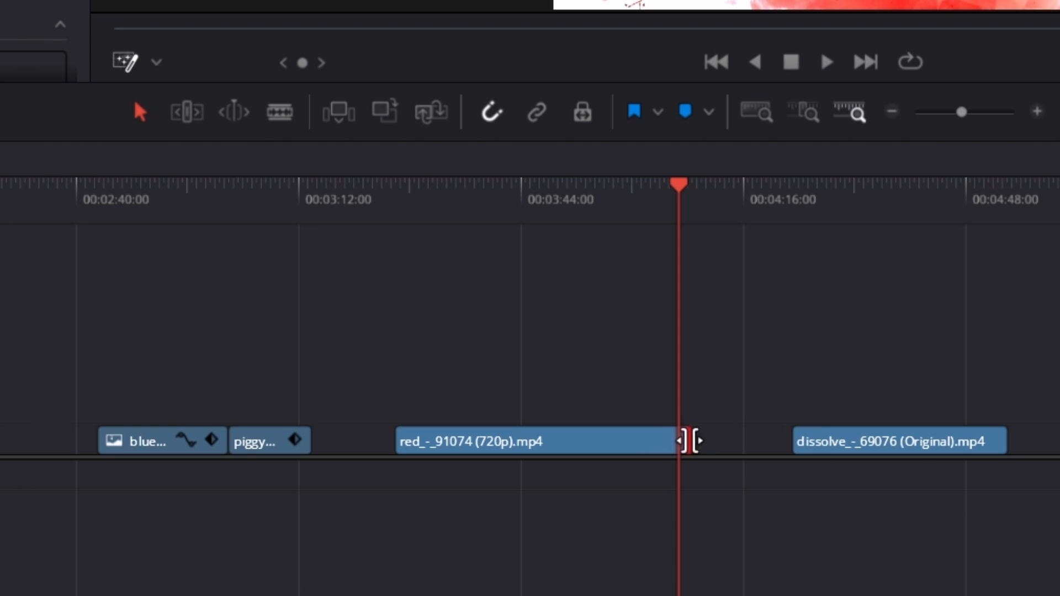
pyautogui.click(534, 440)
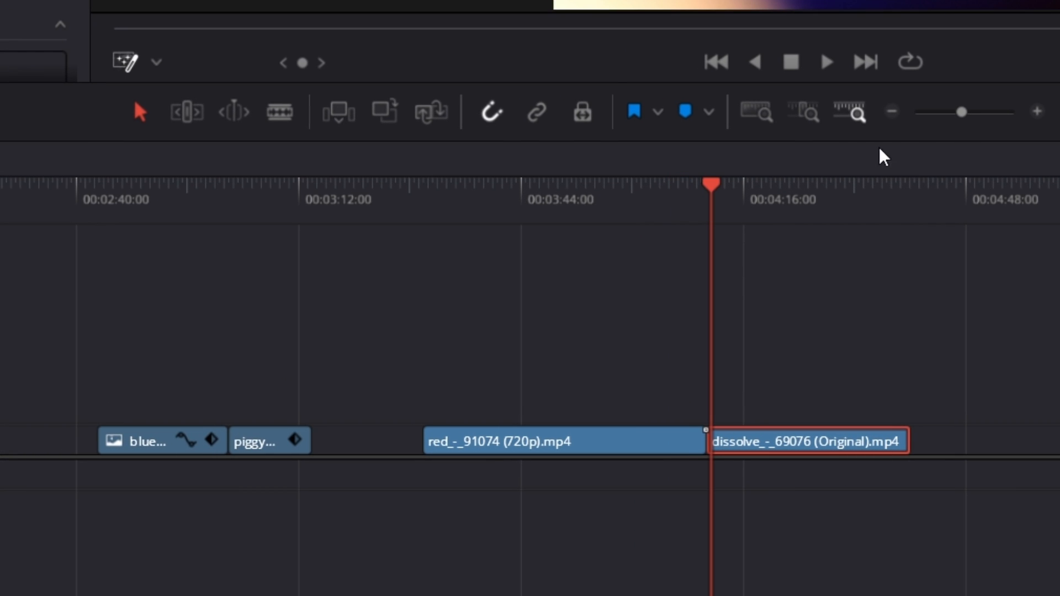
pyautogui.moveTo(961, 112); pyautogui.dragTo(974, 111)
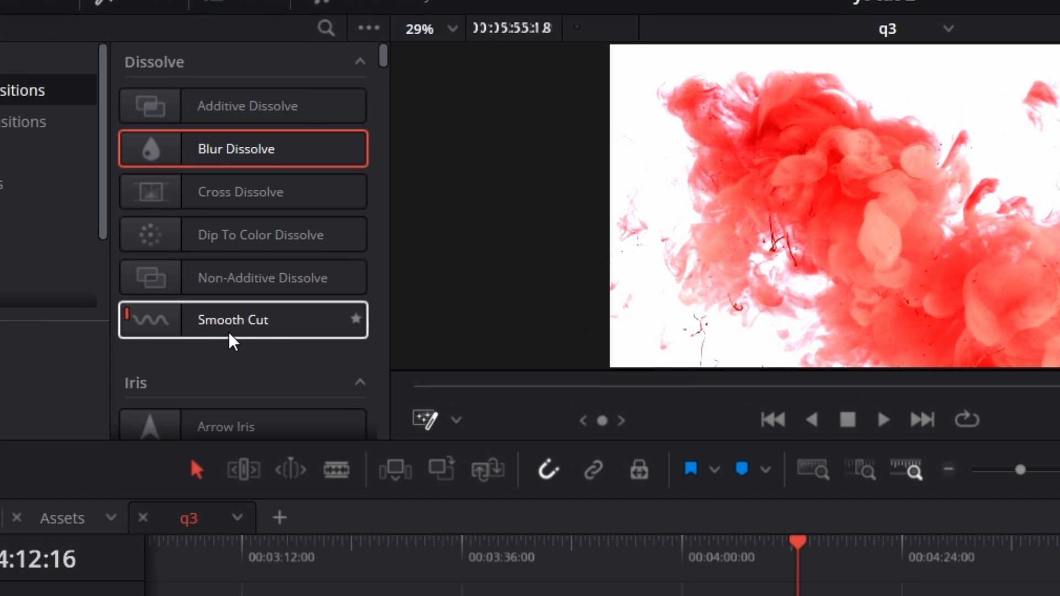
pyautogui.moveTo(154, 328)
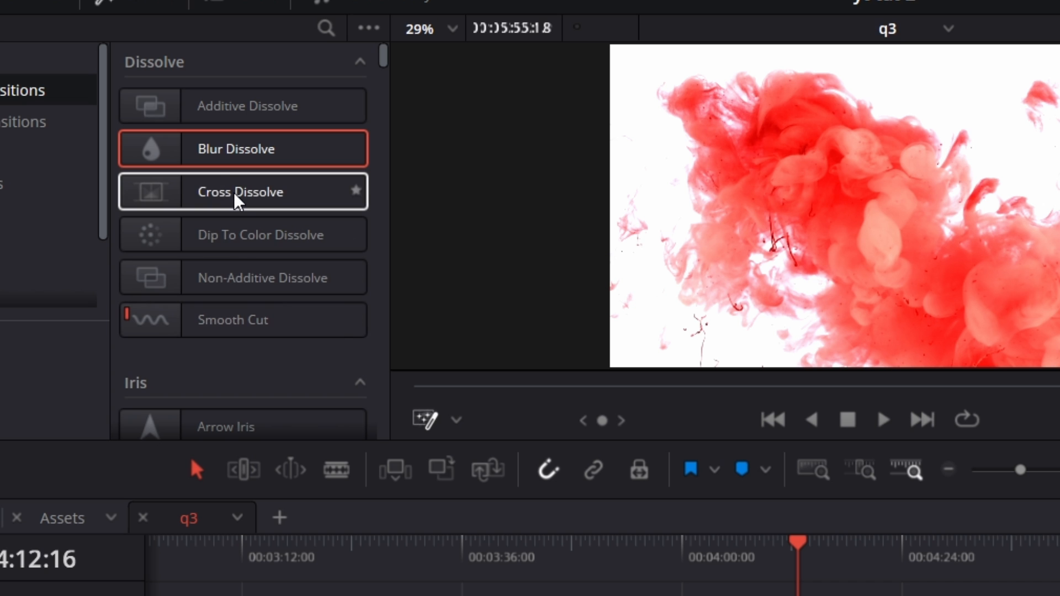
# Step: Set Cross Dissolve as the standard transition via its right-click menu
pyautogui.rightClick(240, 191)
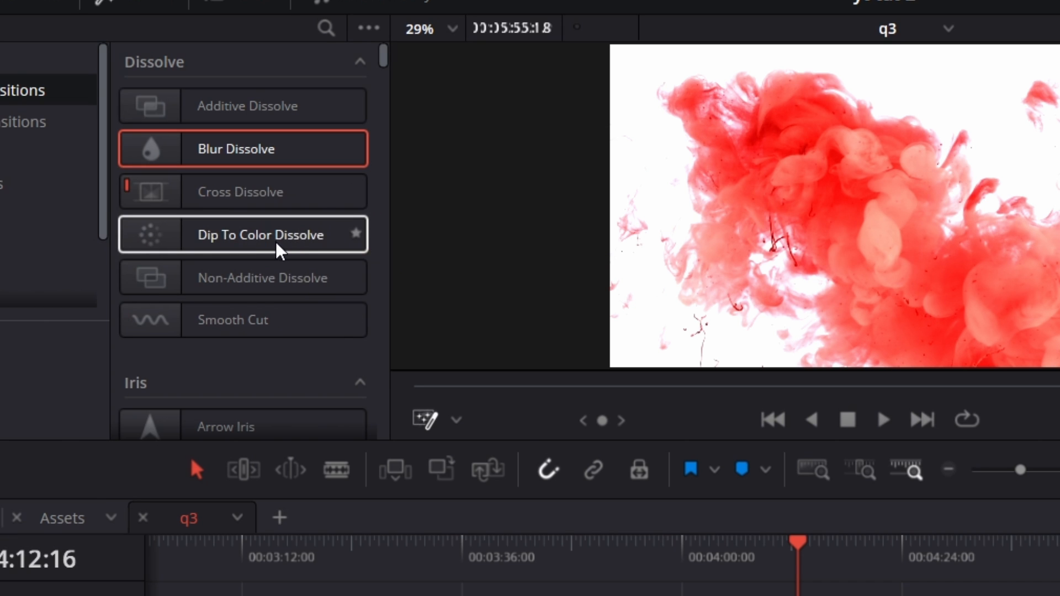
pyautogui.moveTo(241, 192)
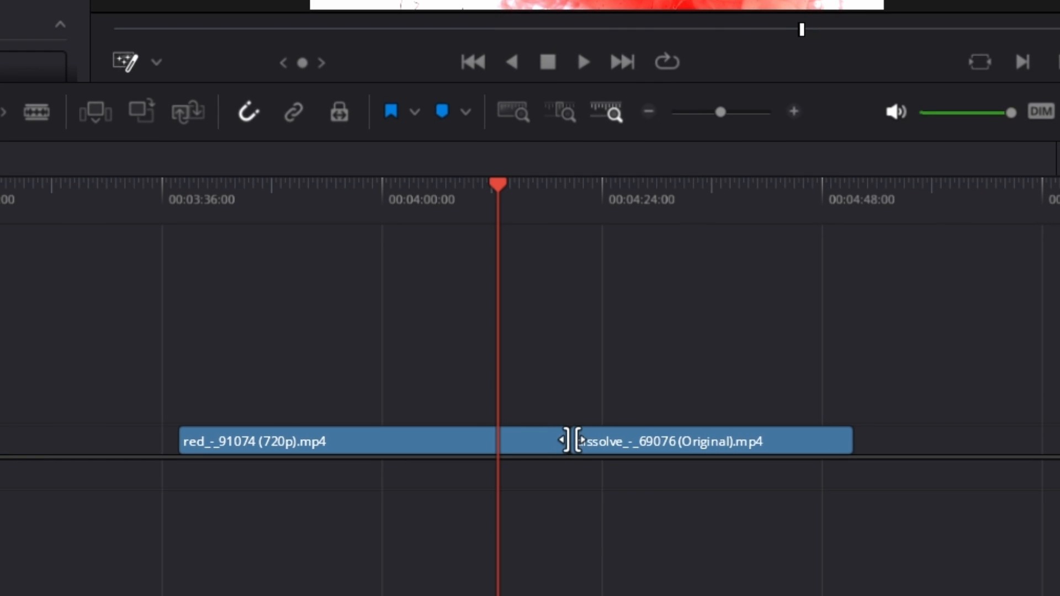
# Step: Add a 12-frame cross dissolve at the red-to-dissolve clip cut
pyautogui.rightClick(572, 440)
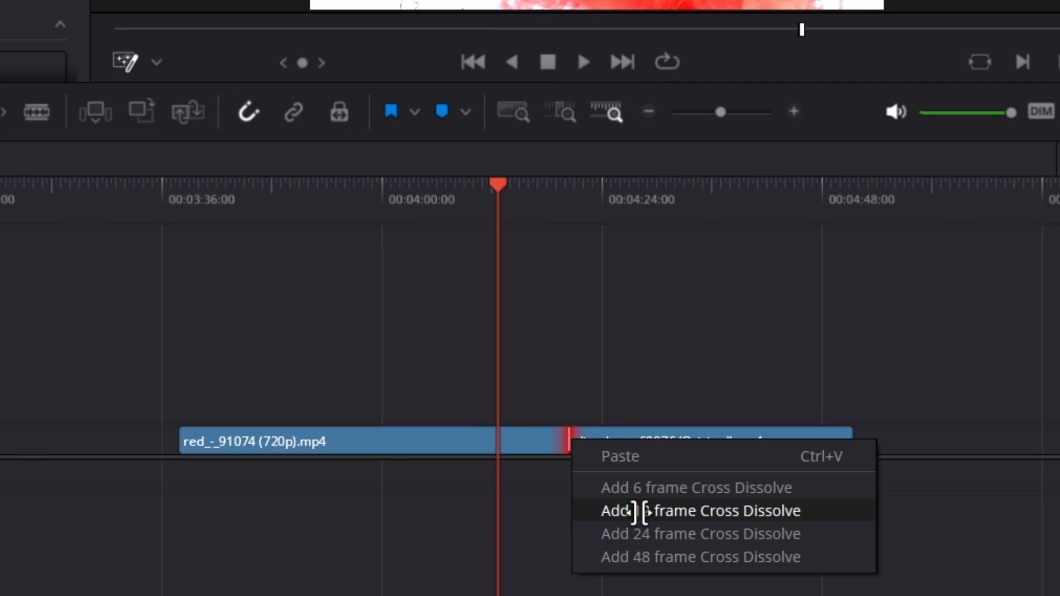
pyautogui.click(699, 510)
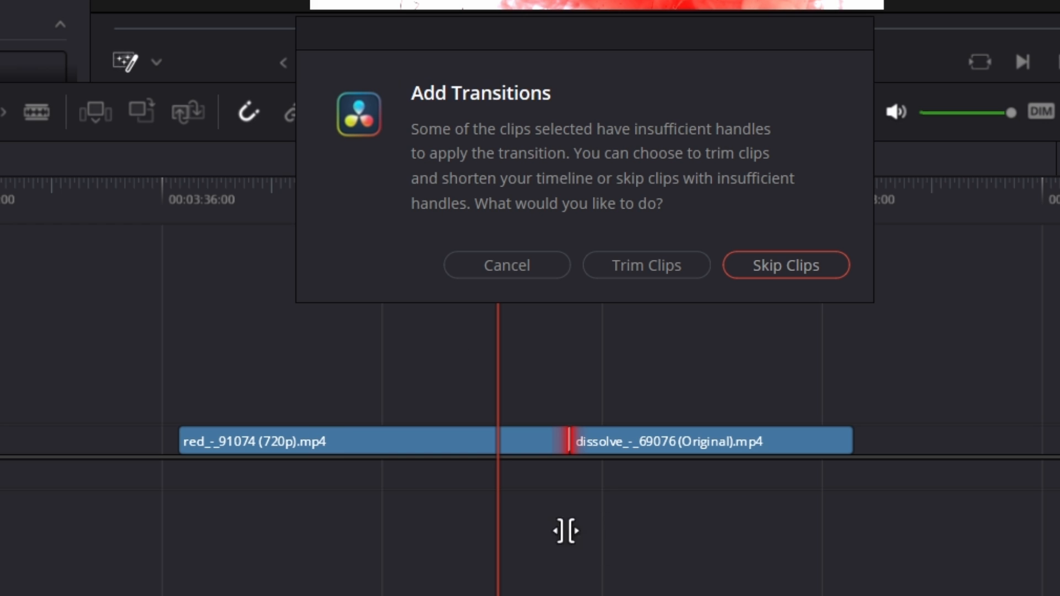
pyautogui.moveTo(612, 304)
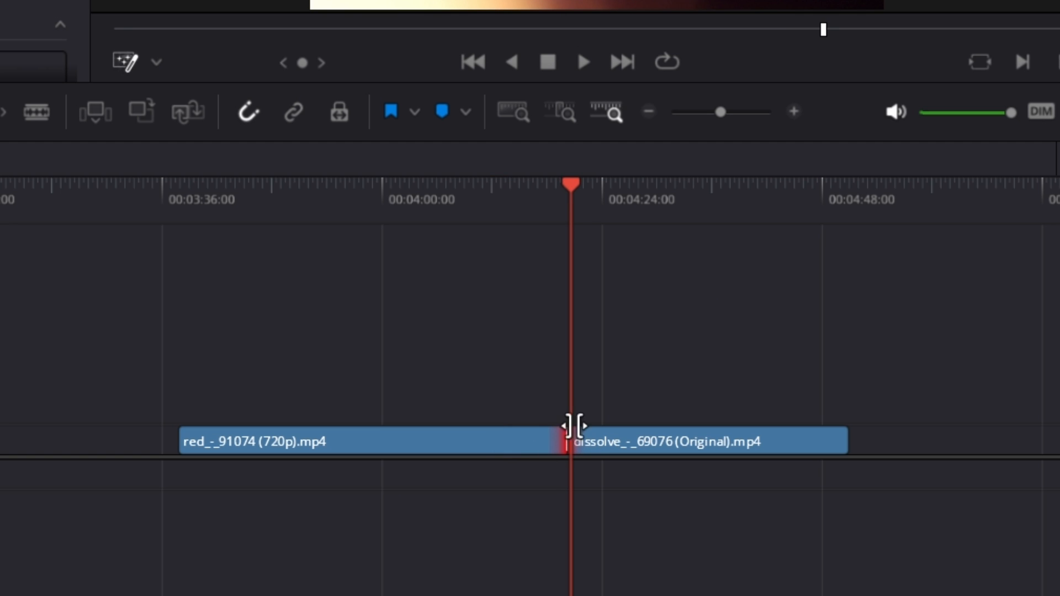
pyautogui.moveTo(847, 133)
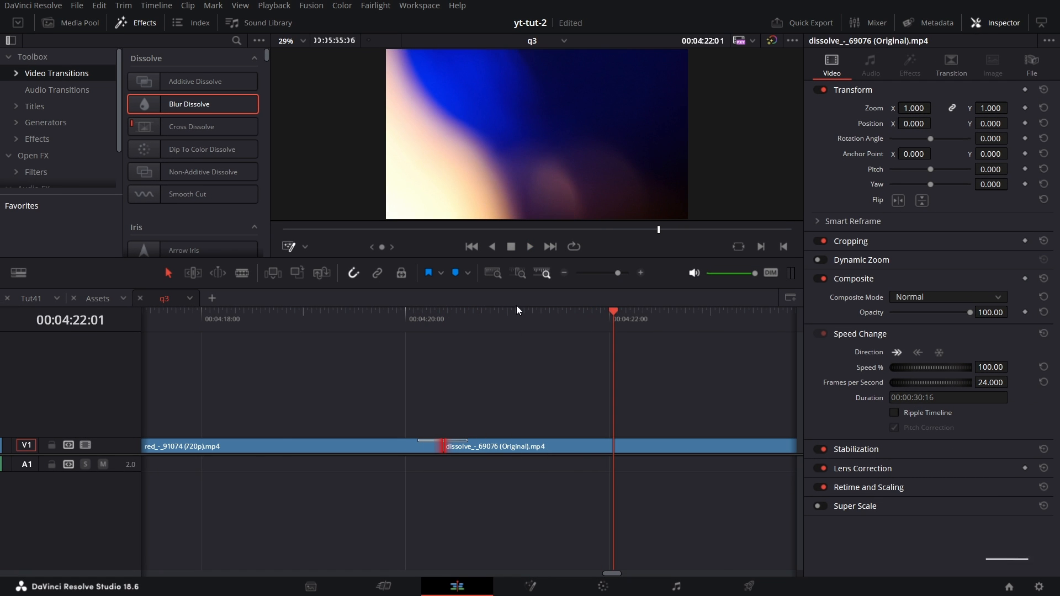
# Step: Select the short dance clips and ripple delete them, closing the gaps
pyautogui.click(338, 446)
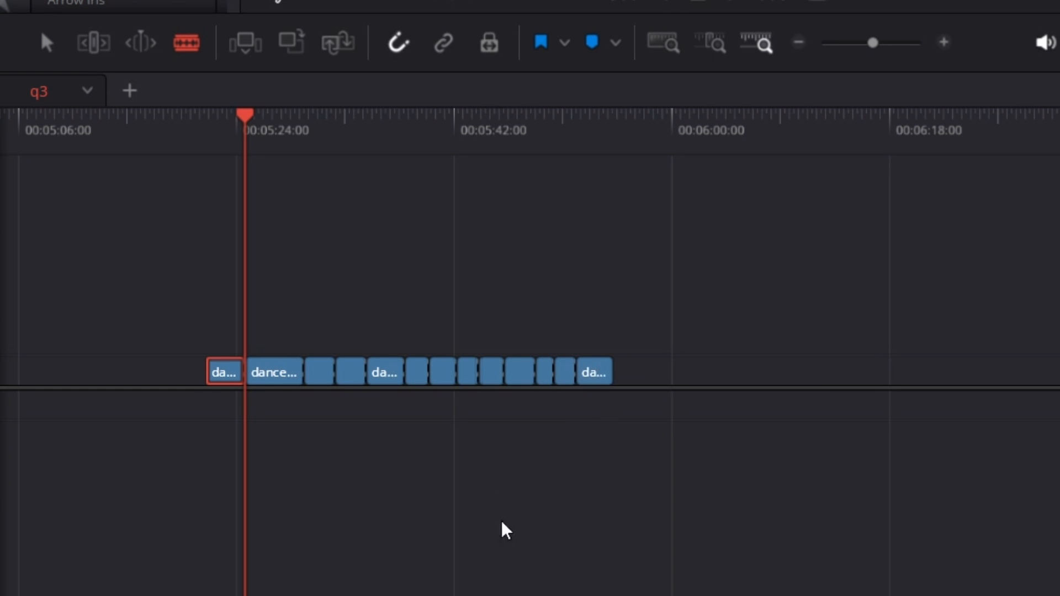
pyautogui.moveTo(383, 344)
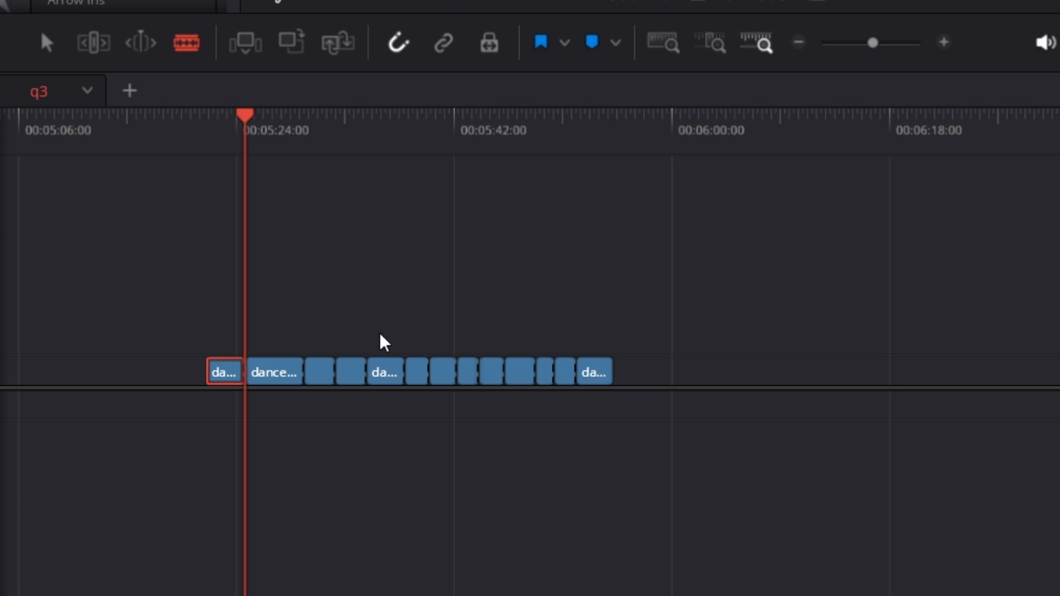
pyautogui.moveTo(765, 352)
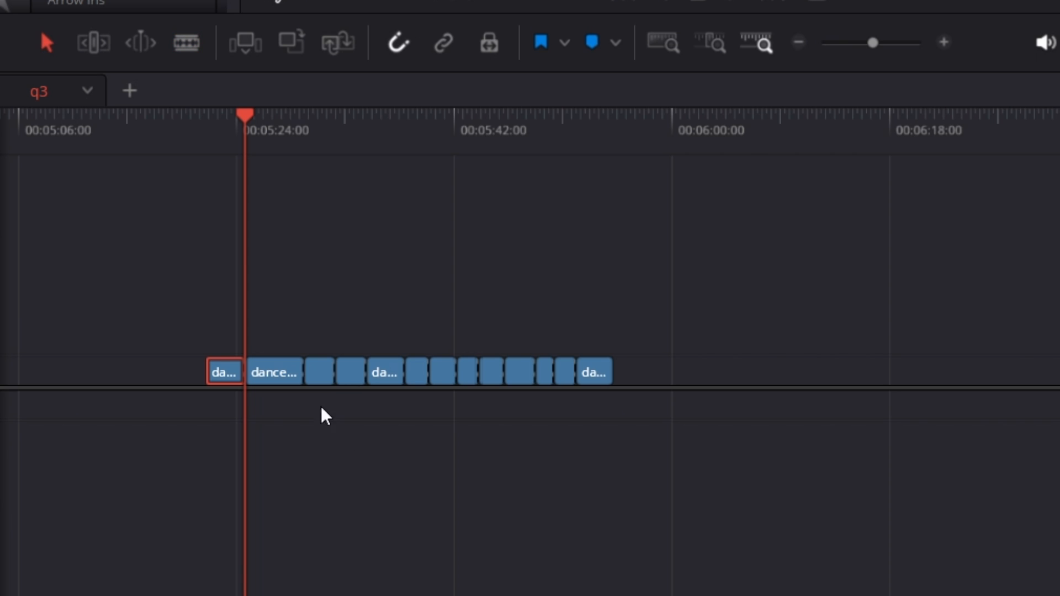
pyautogui.click(318, 372)
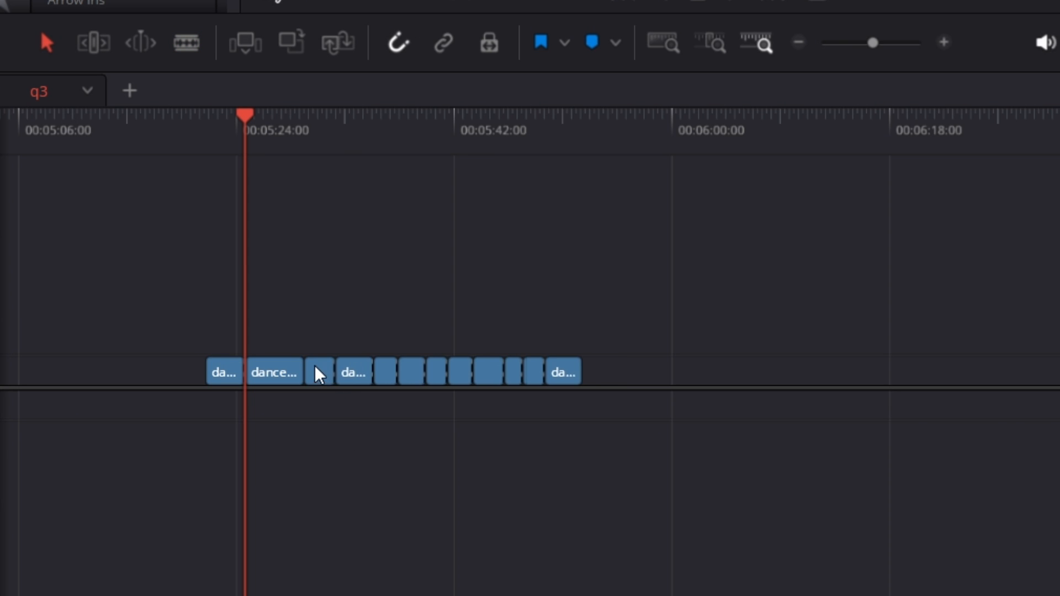
pyautogui.click(350, 372)
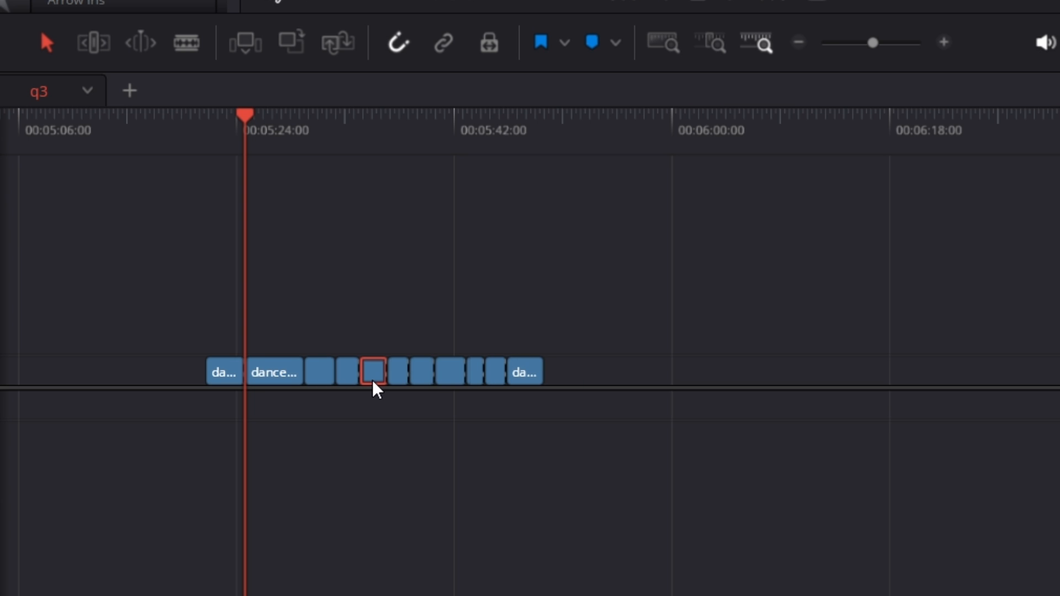
pyautogui.press('Delete')
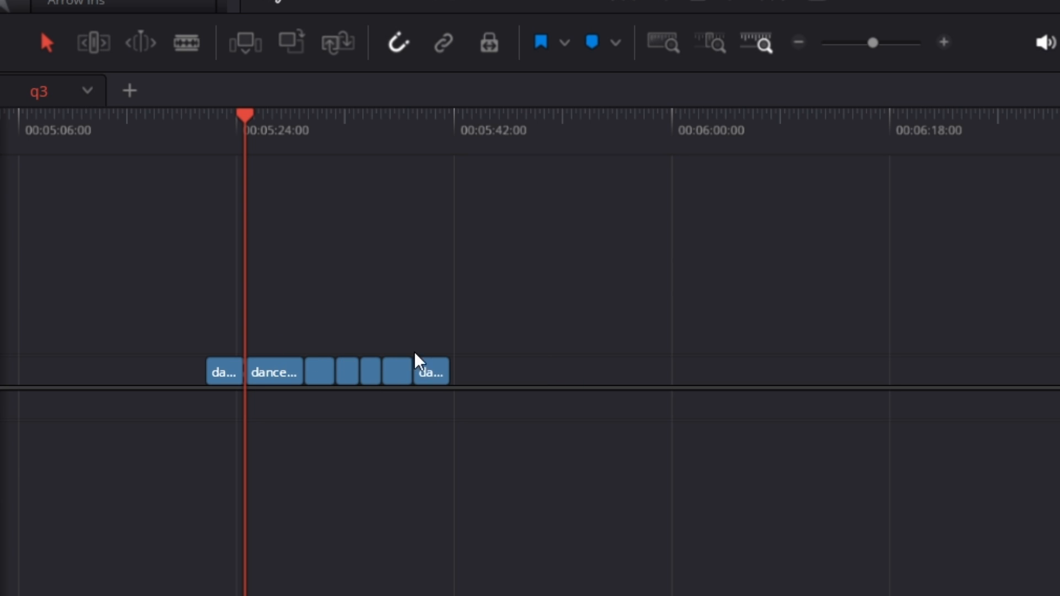
pyautogui.moveTo(388, 178)
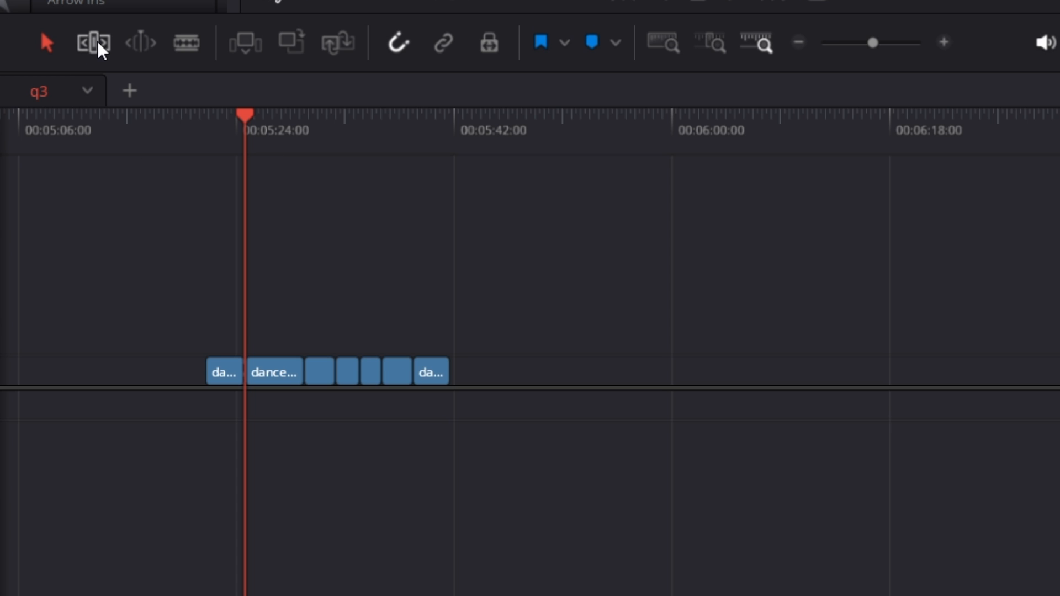
pyautogui.moveTo(93, 42)
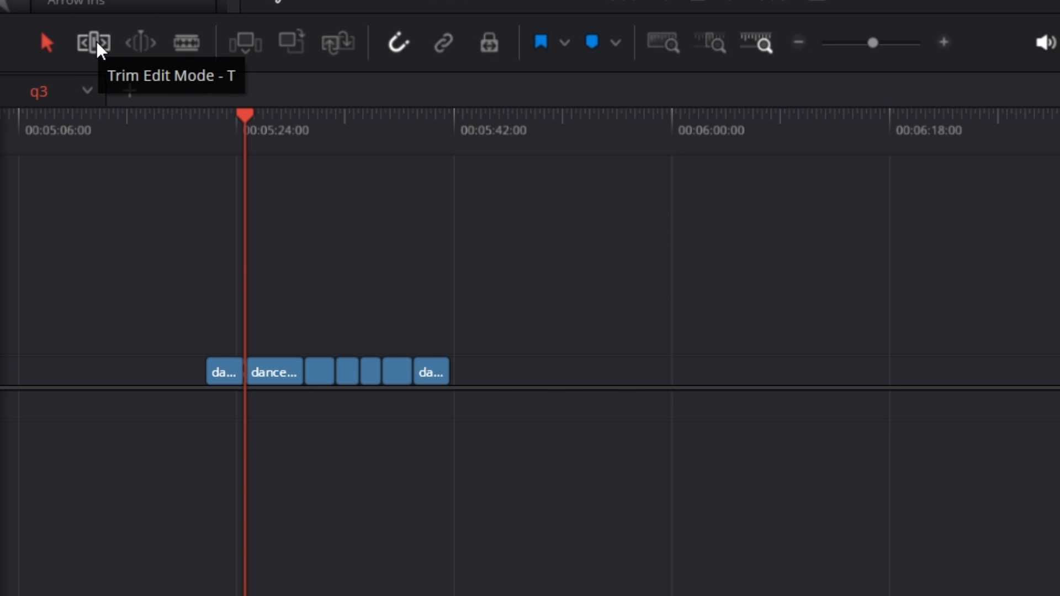
# Step: In Trim Edit Mode, add 12-frame cross dissolves to all selected dance-clip cuts
pyautogui.click(93, 42)
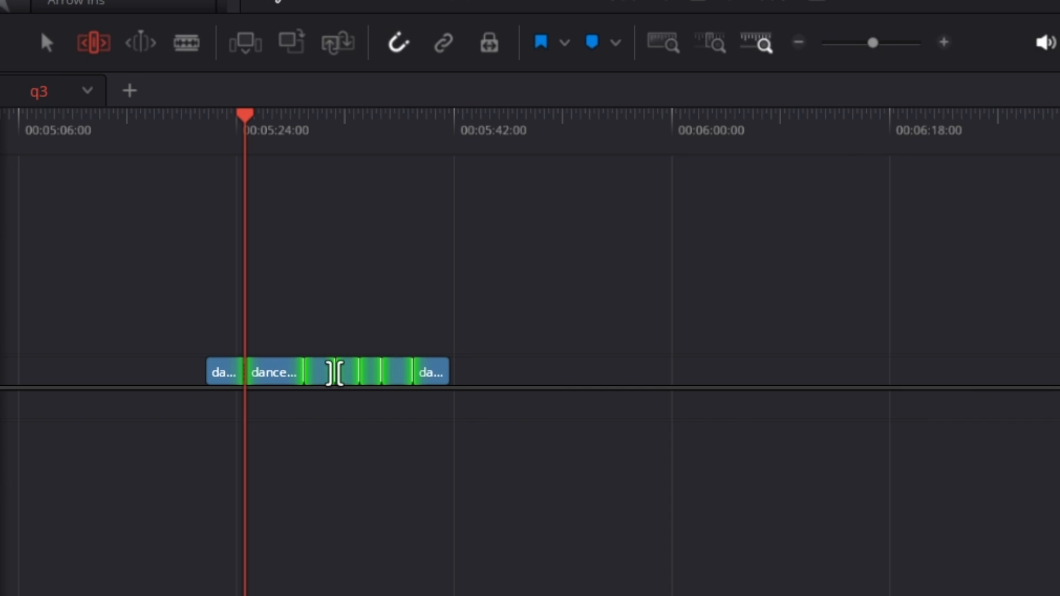
pyautogui.rightClick(336, 374)
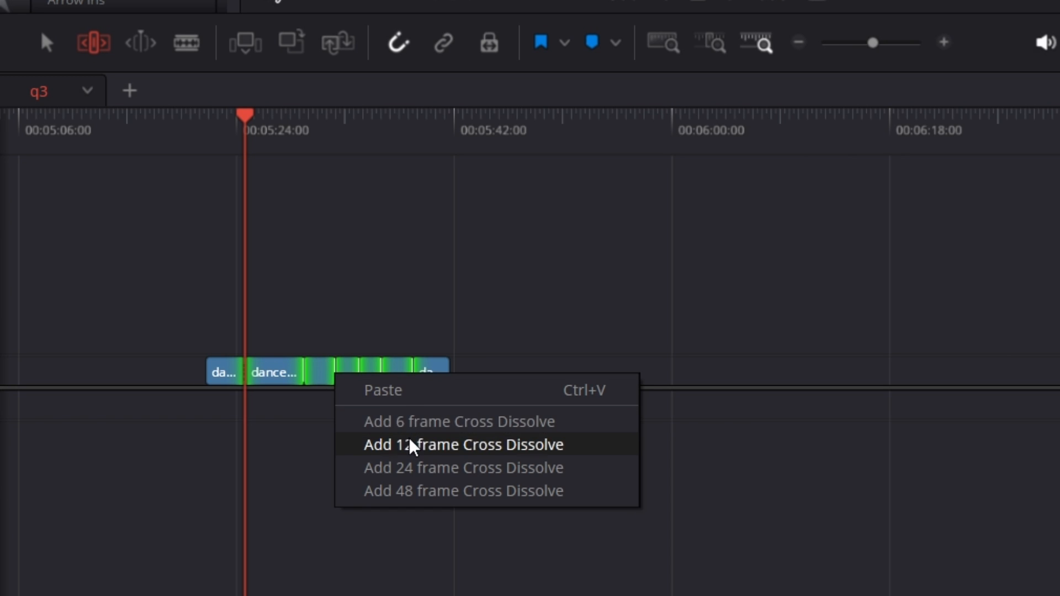
pyautogui.click(463, 444)
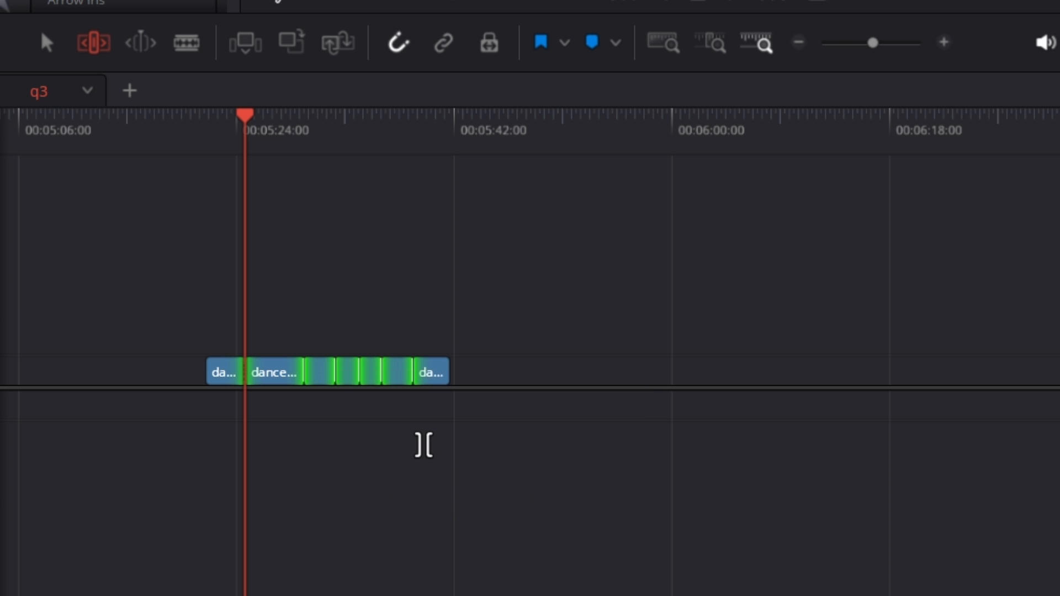
pyautogui.moveTo(805, 64)
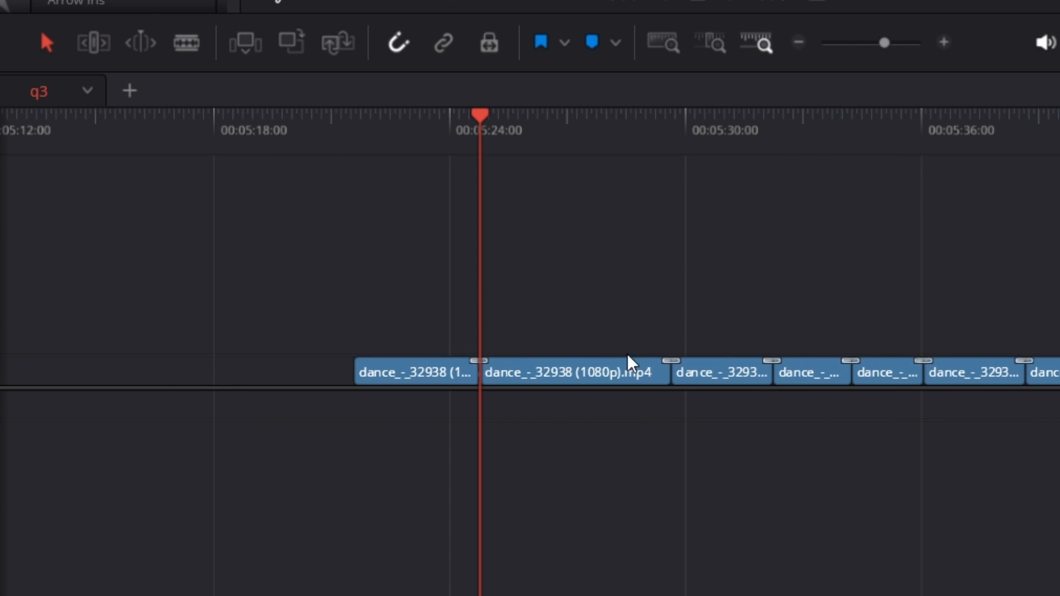
pyautogui.moveTo(1049, 367)
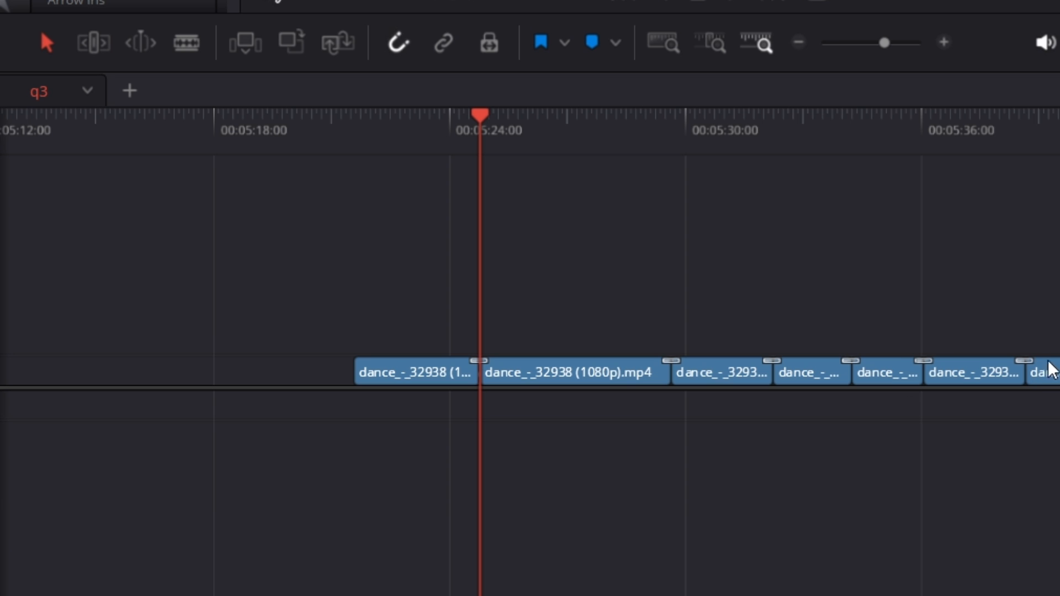
pyautogui.moveTo(338, 303)
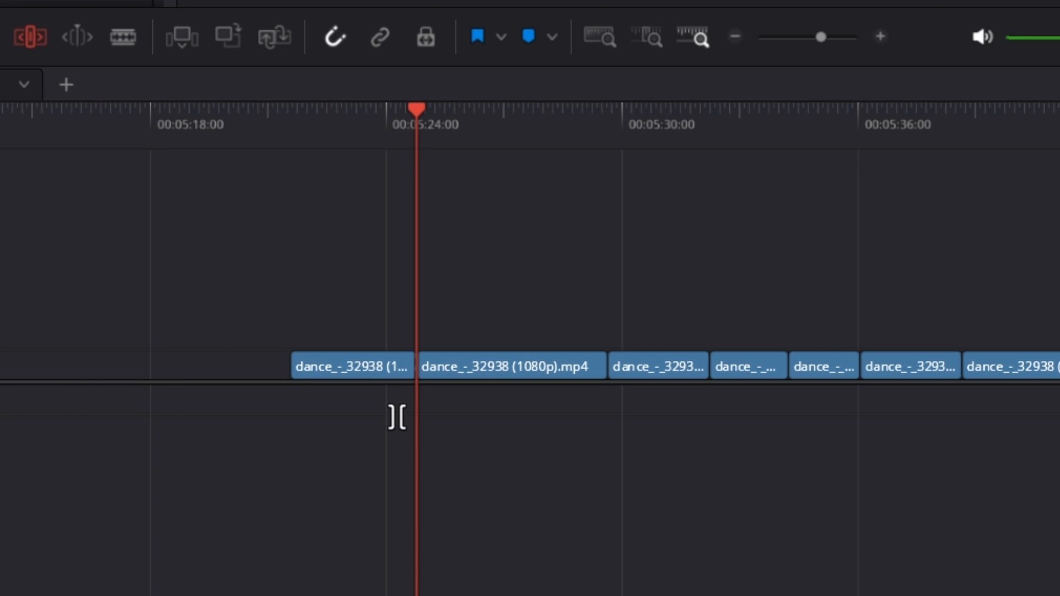
# Step: Drag-select every dance-clip cut and bring up their Smooth Cut transition options
pyautogui.moveTo(395, 311); pyautogui.dragTo(987, 416)
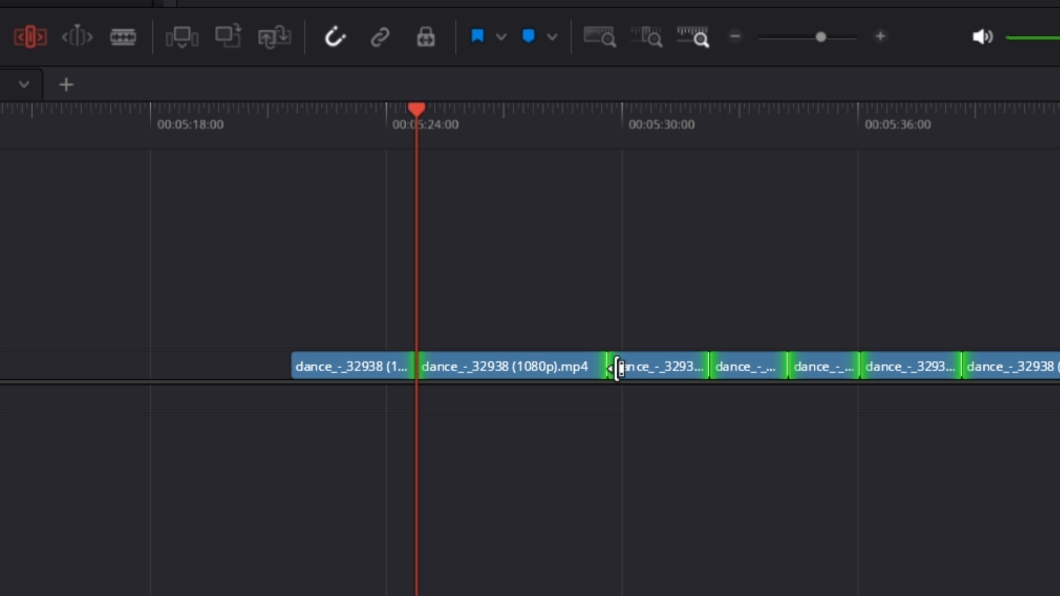
pyautogui.rightClick(615, 368)
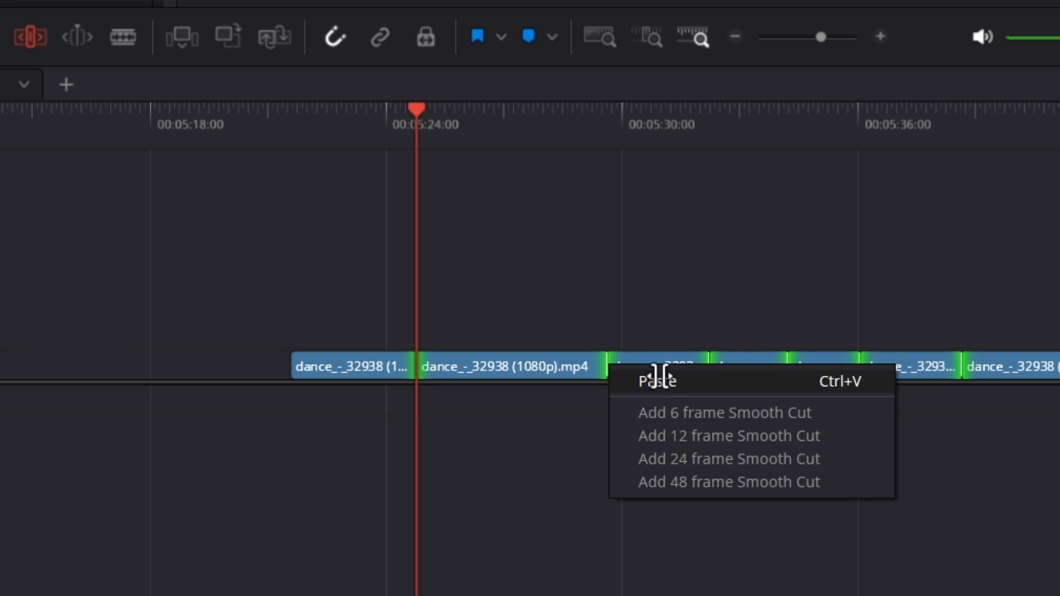
pyautogui.moveTo(729, 436)
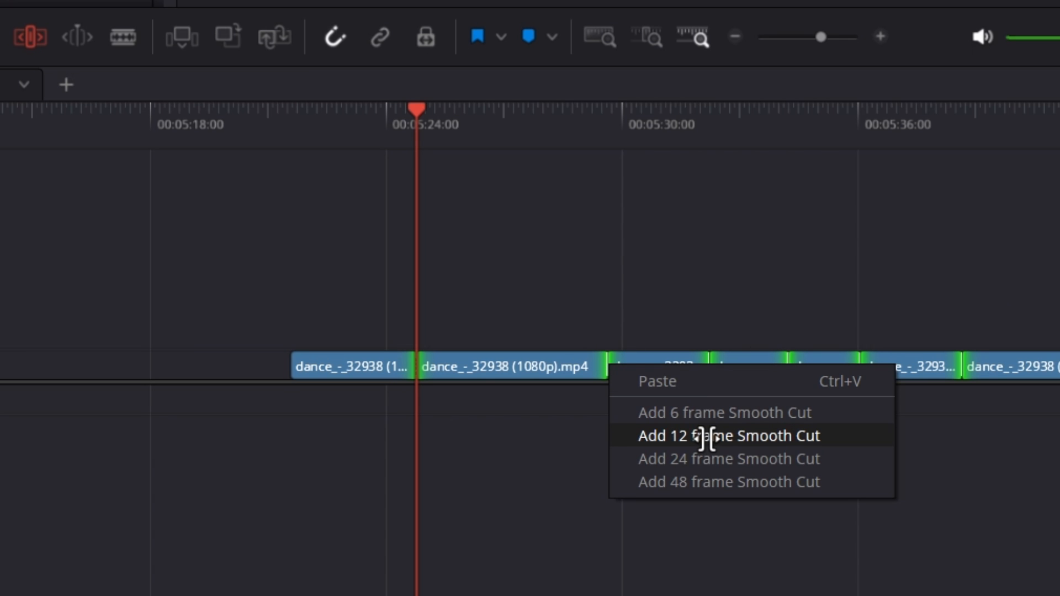
pyautogui.moveTo(723, 412)
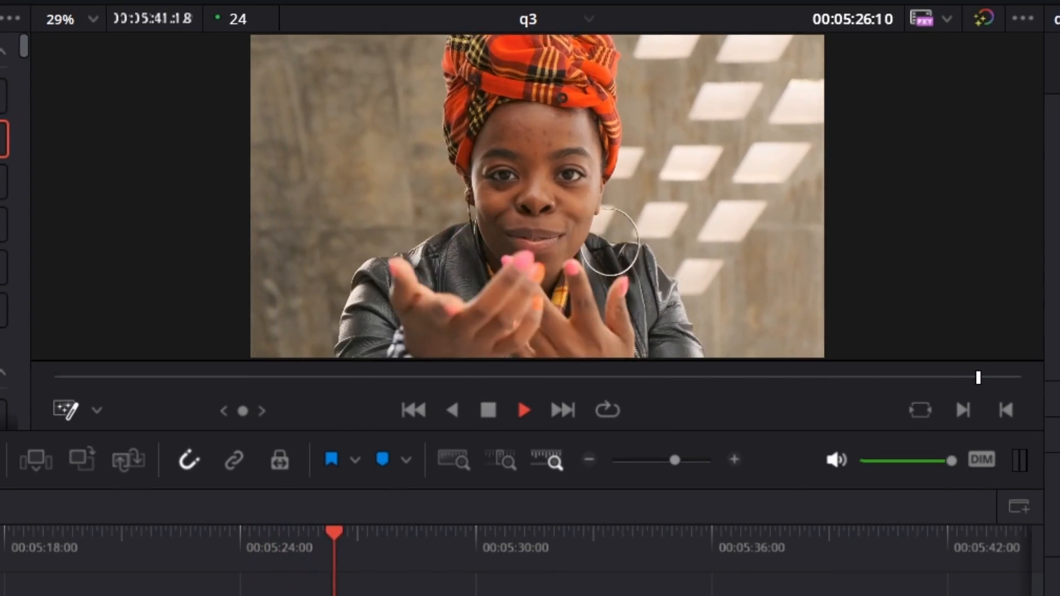
# Step: Play back the edited dance sequence in the viewer
pyautogui.click(524, 410)
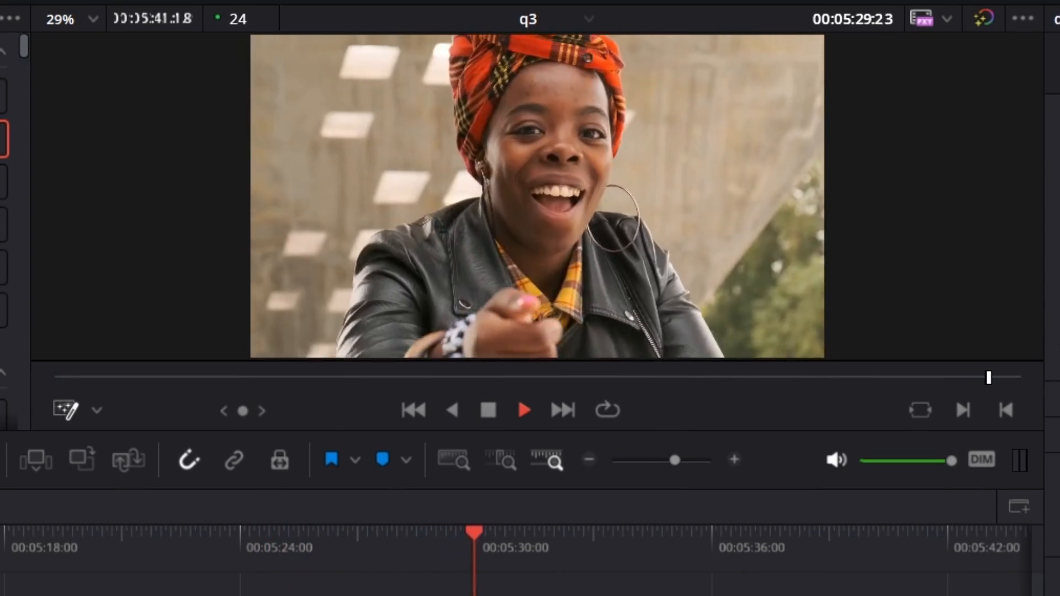